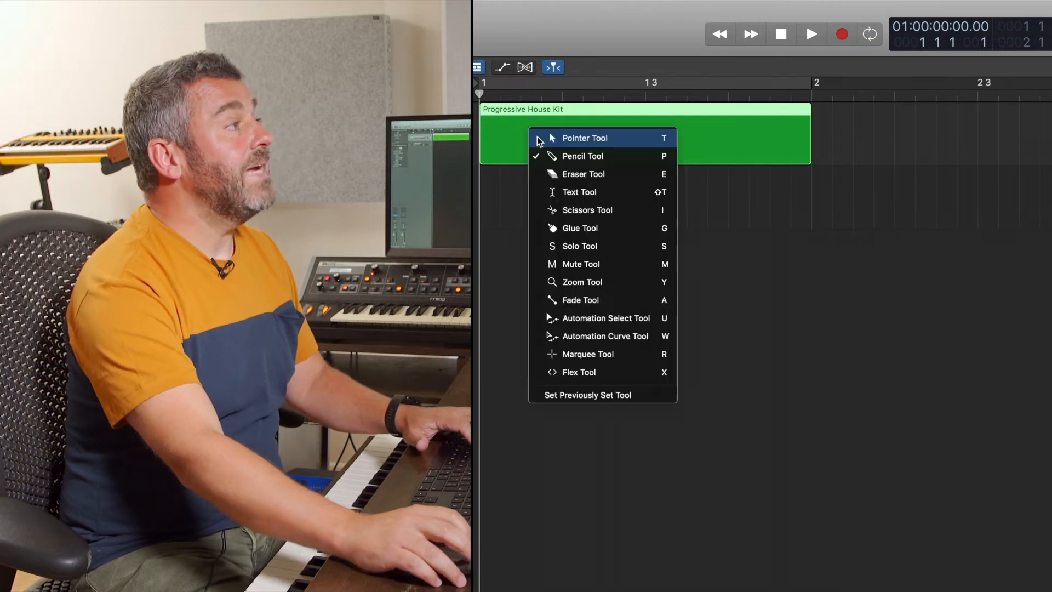
Step: Scroll the Progressive House Kit lanes down to Hard Kick and place its first hit at 1 1 1 1
{"action": "left_click", "coordinate": [584, 138]}
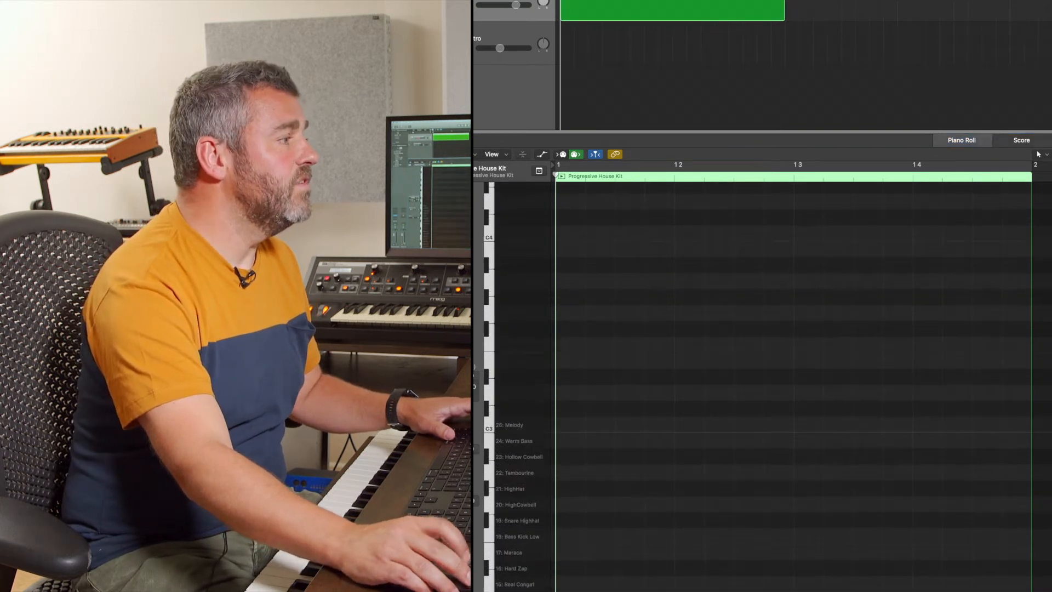
{"action": "scroll", "scroll_direction": "down", "scroll_amount": 3}
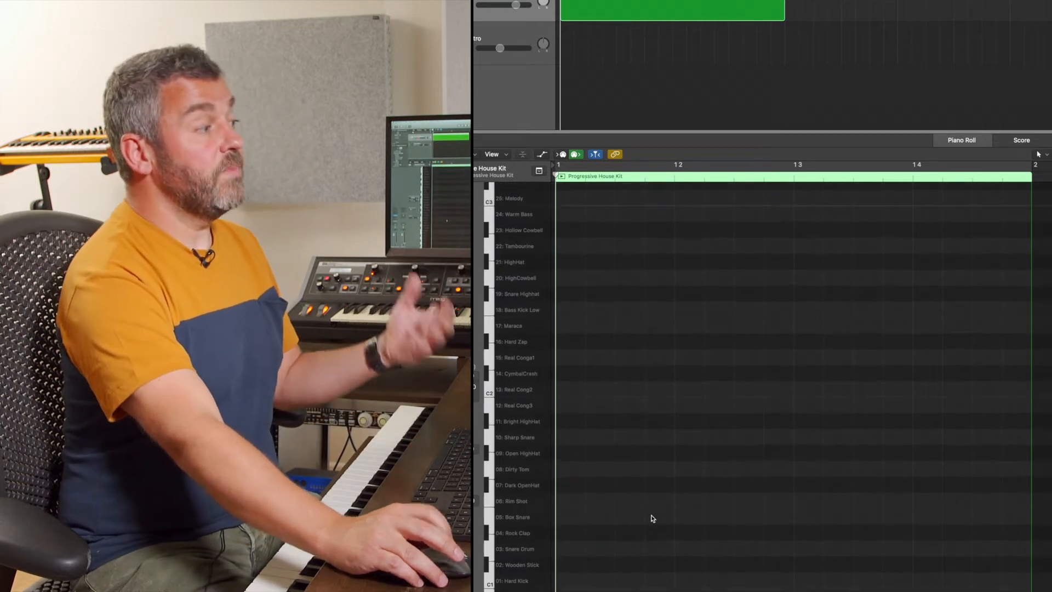
{"action": "scroll", "scroll_direction": "down", "scroll_amount": 3}
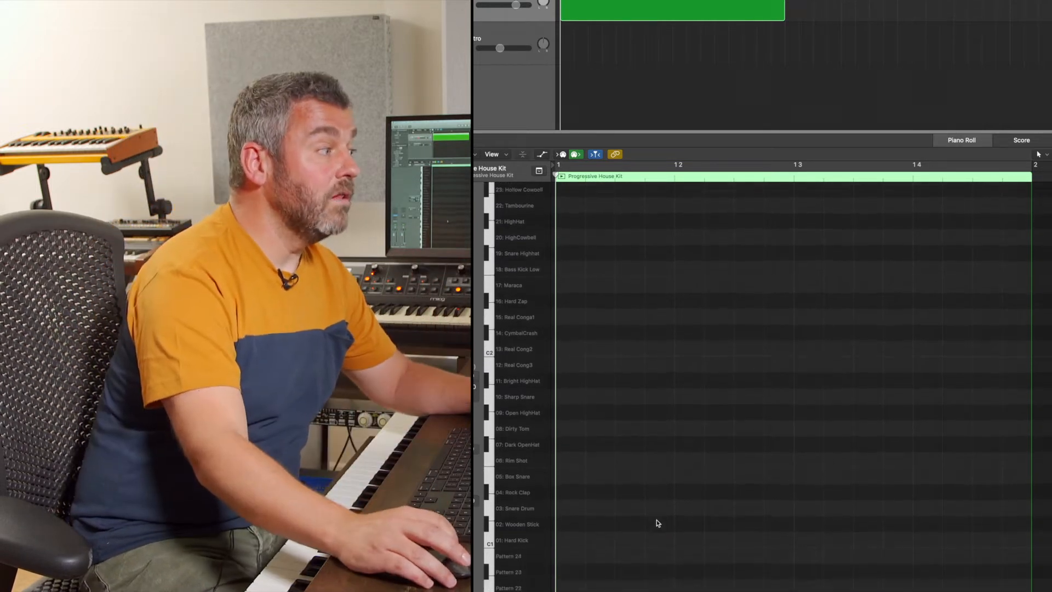
{"action": "scroll", "scroll_direction": "down", "scroll_amount": 3}
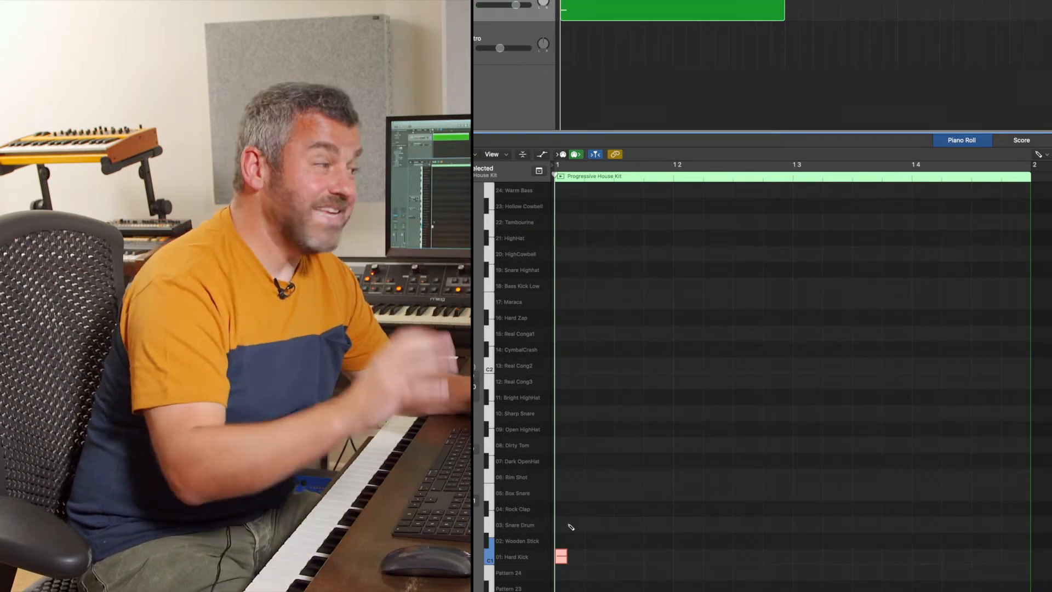
Step: Pencil one Snare Drum, HighHat and Real Cong3 hit each at the start of bar 1
{"action": "left_click", "coordinate": [561, 524]}
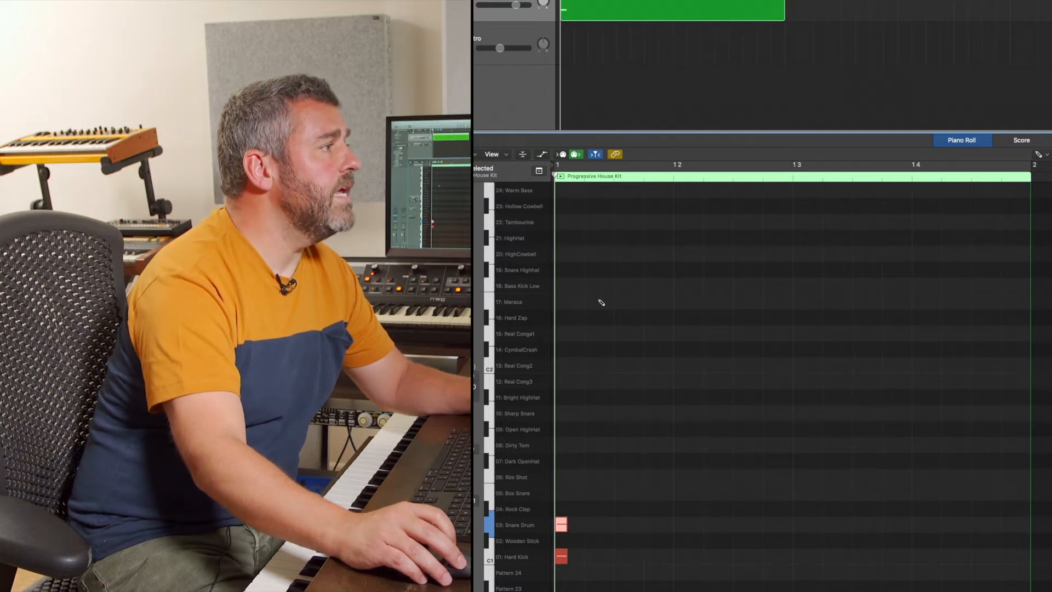
{"action": "mouse_move", "coordinate": [581, 244]}
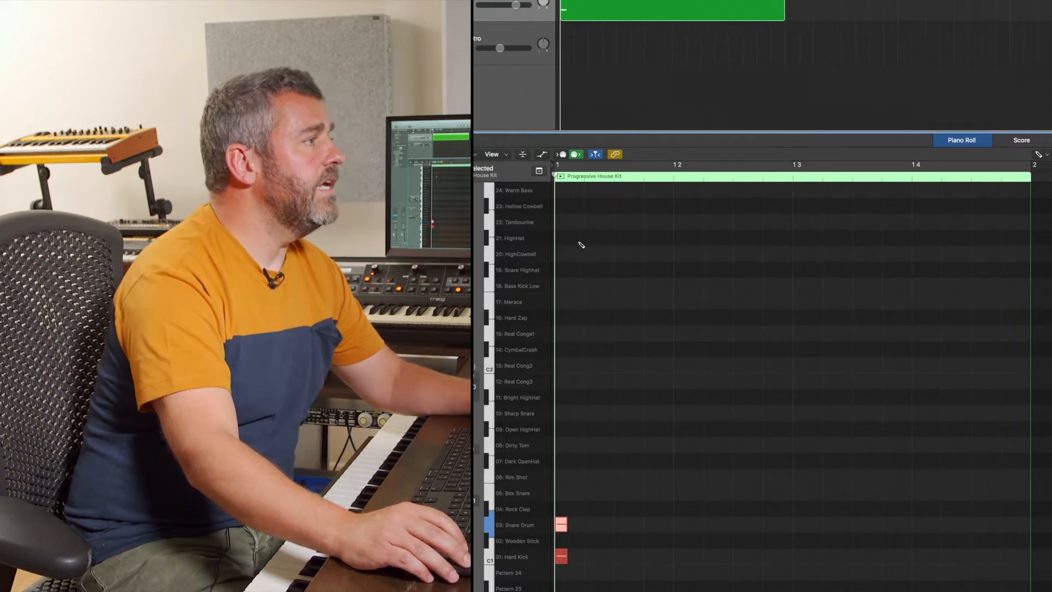
{"action": "left_click", "coordinate": [561, 238]}
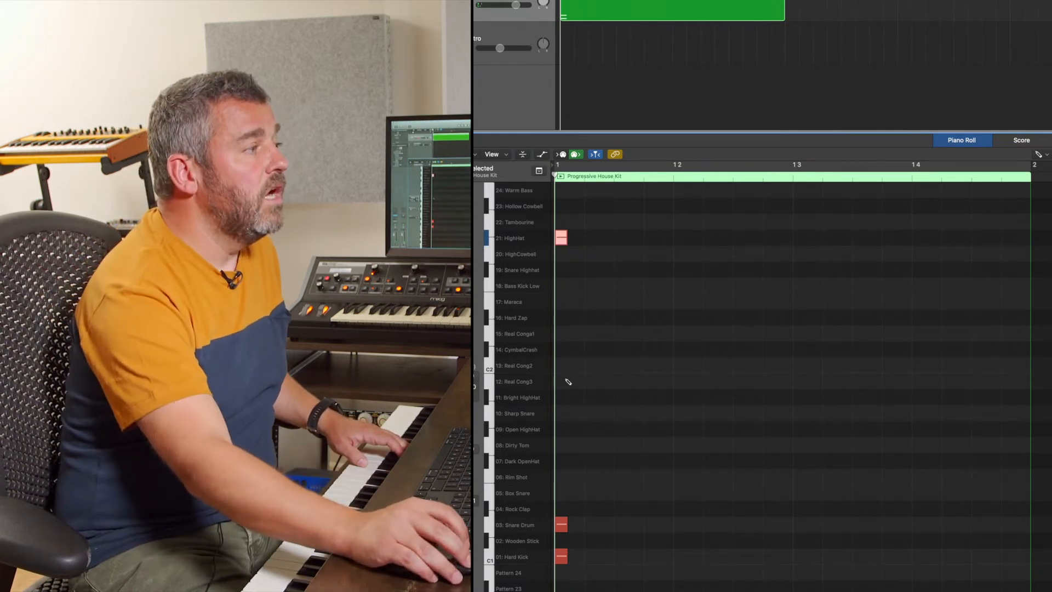
{"action": "left_click", "coordinate": [562, 379]}
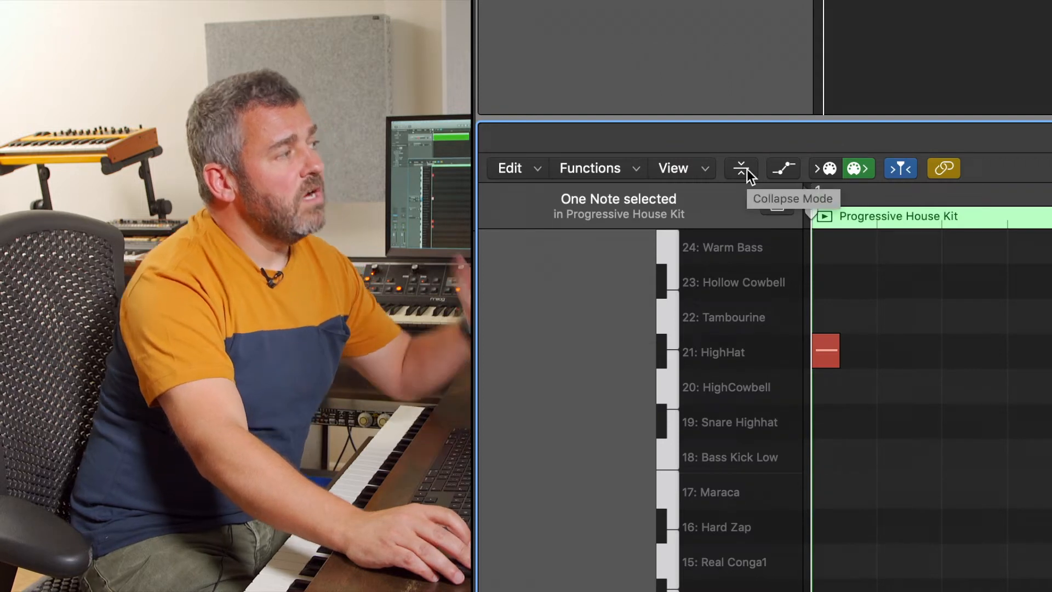
Step: Enable Collapse Mode and fill in kicks on beats 2–4, backbeat snares, offbeat conga and eighth hi-hats with Cycle on
{"action": "left_click", "coordinate": [741, 168]}
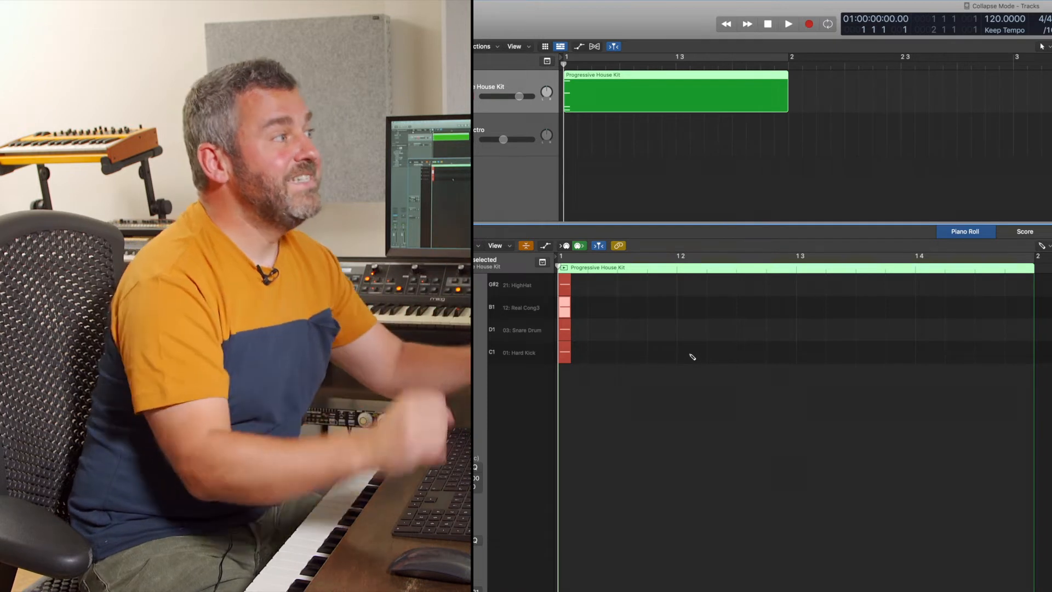
{"action": "left_click", "coordinate": [683, 352]}
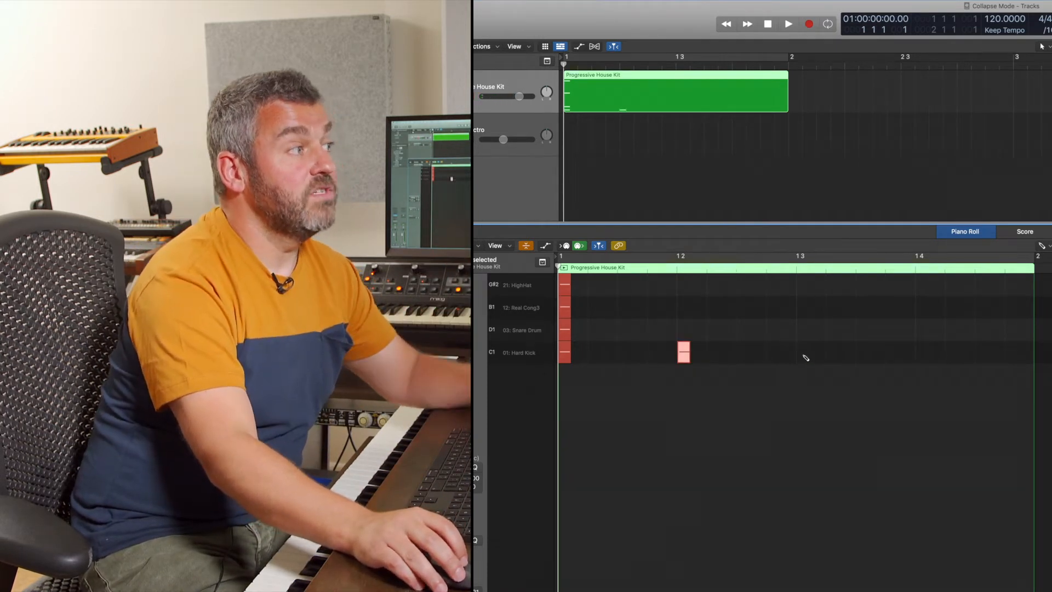
{"action": "left_click", "coordinate": [803, 352]}
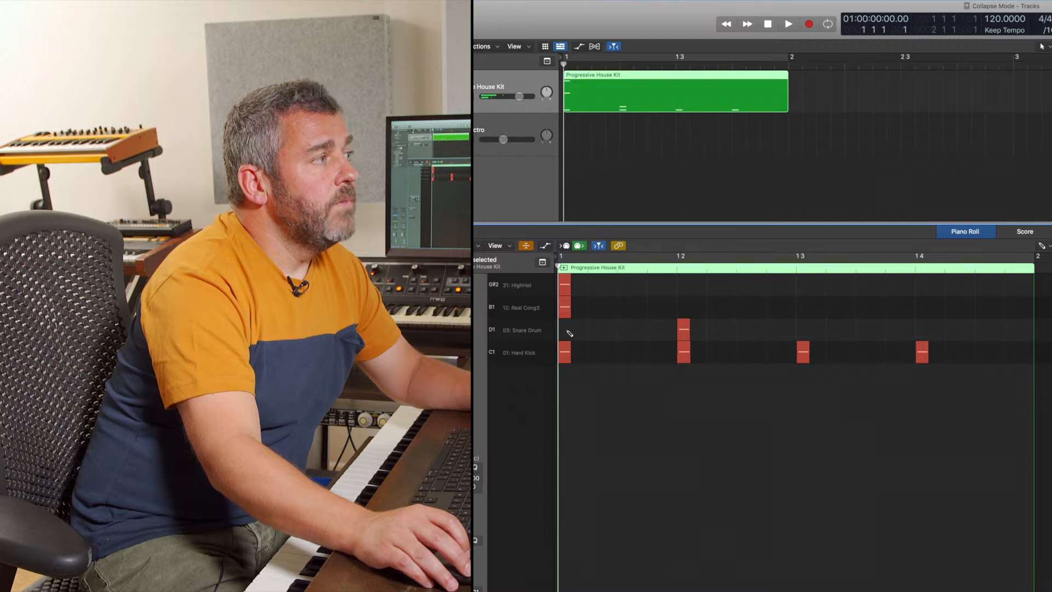
{"action": "left_click", "coordinate": [923, 325]}
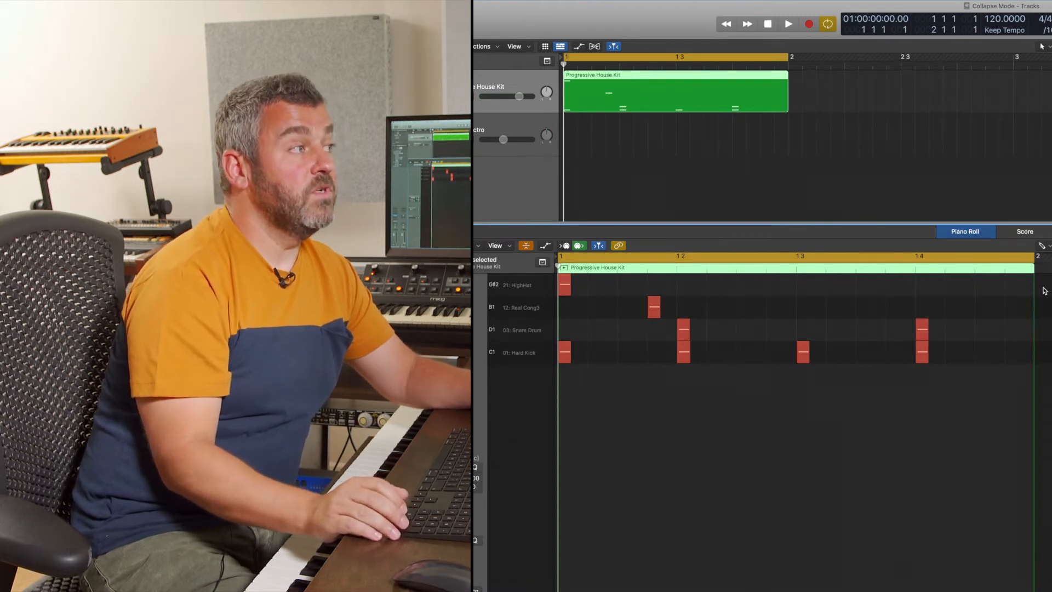
{"action": "left_click", "coordinate": [788, 24]}
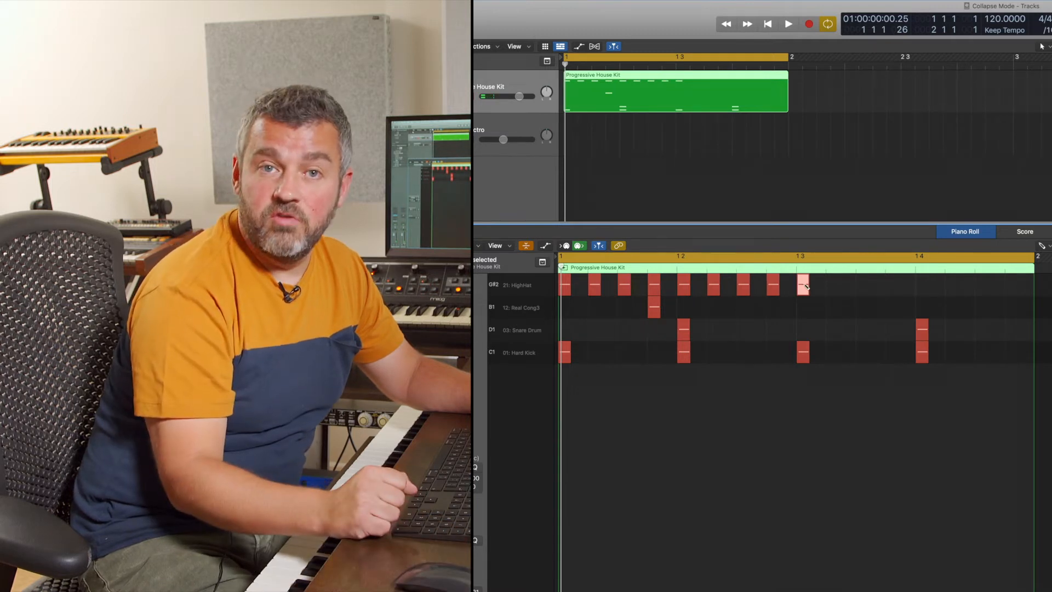
{"action": "mouse_move", "coordinate": [803, 283]}
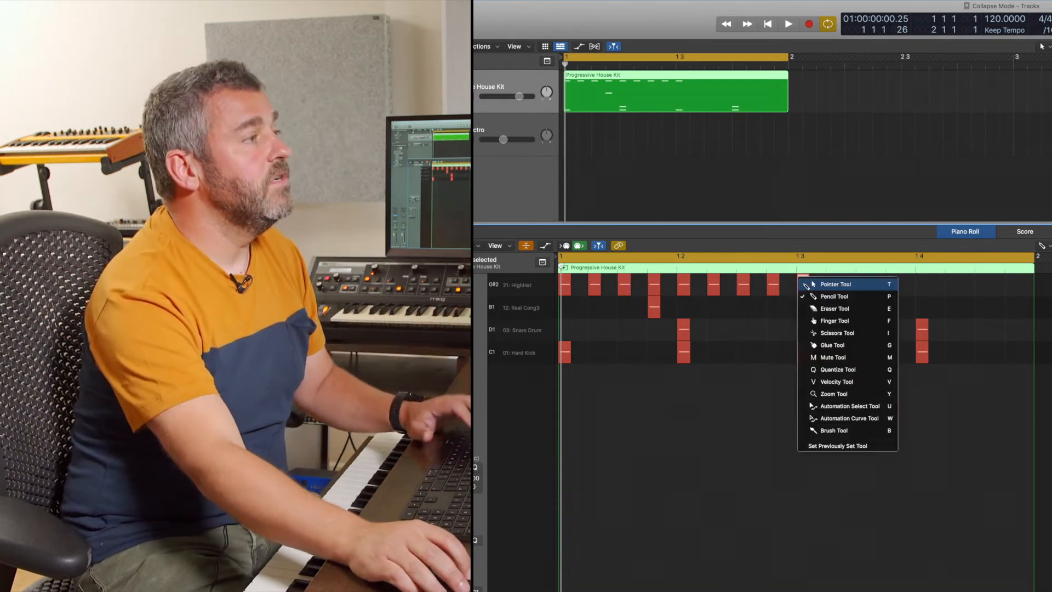
Step: Delete the hi-hat eighths and brush a continuous run of sixteenth hats across bar 1
{"action": "left_click", "coordinate": [835, 284]}
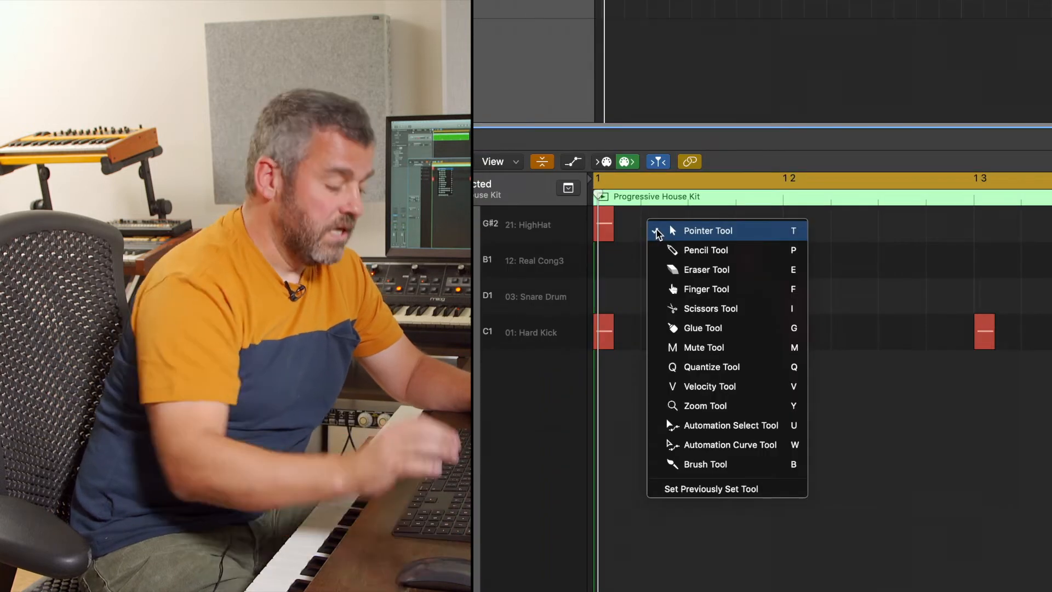
{"action": "mouse_move", "coordinate": [717, 465]}
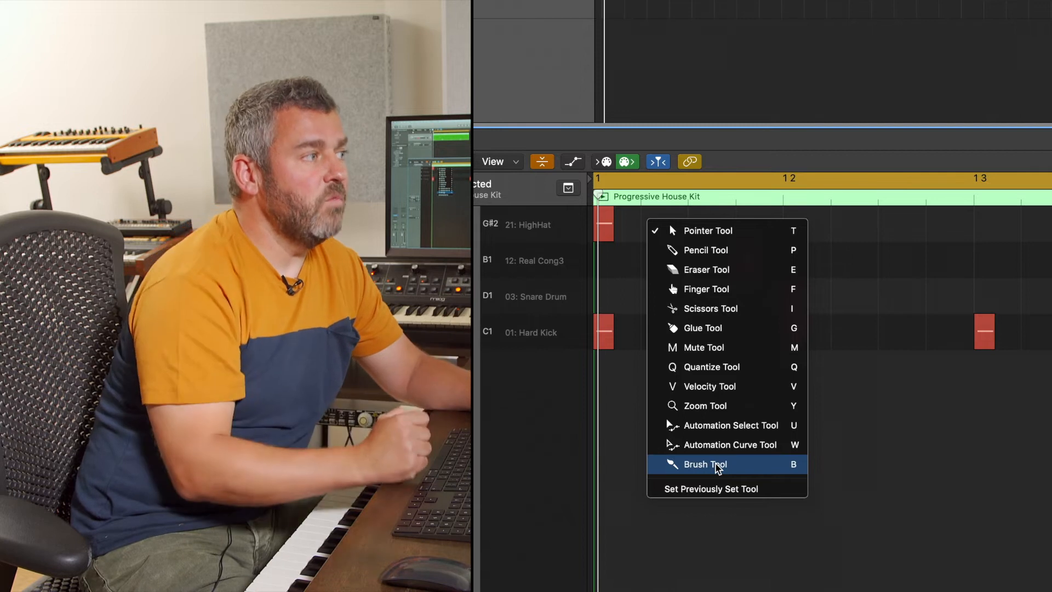
{"action": "left_click", "coordinate": [705, 464]}
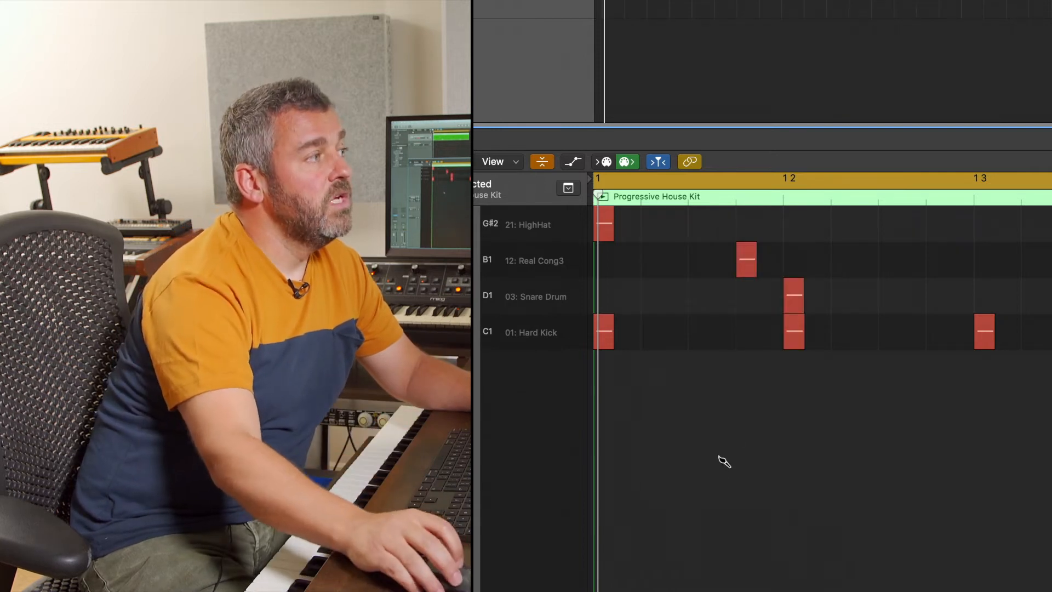
{"action": "mouse_move", "coordinate": [658, 224]}
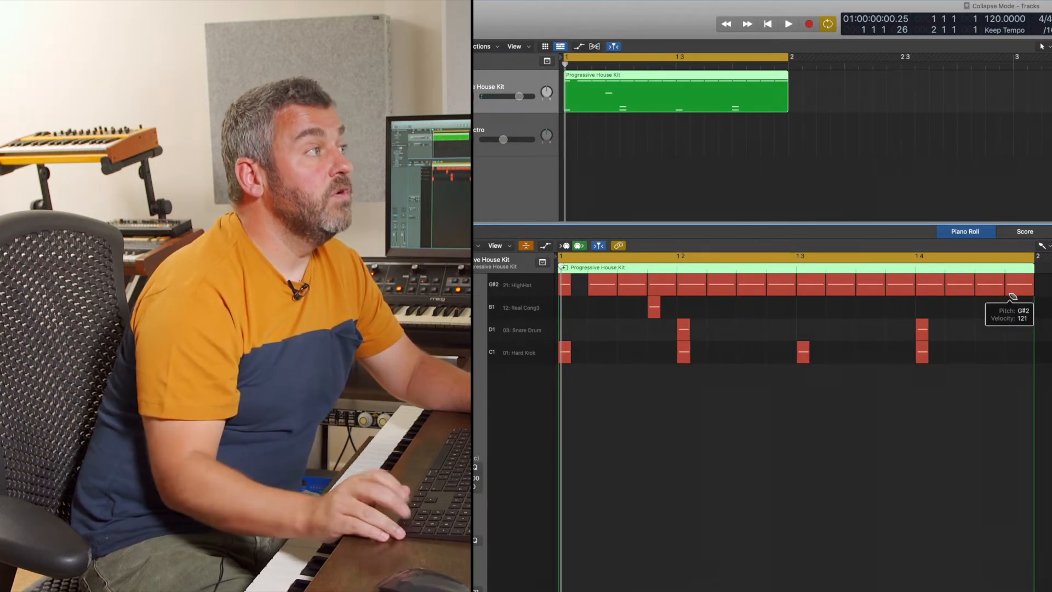
{"action": "left_click", "coordinate": [788, 24]}
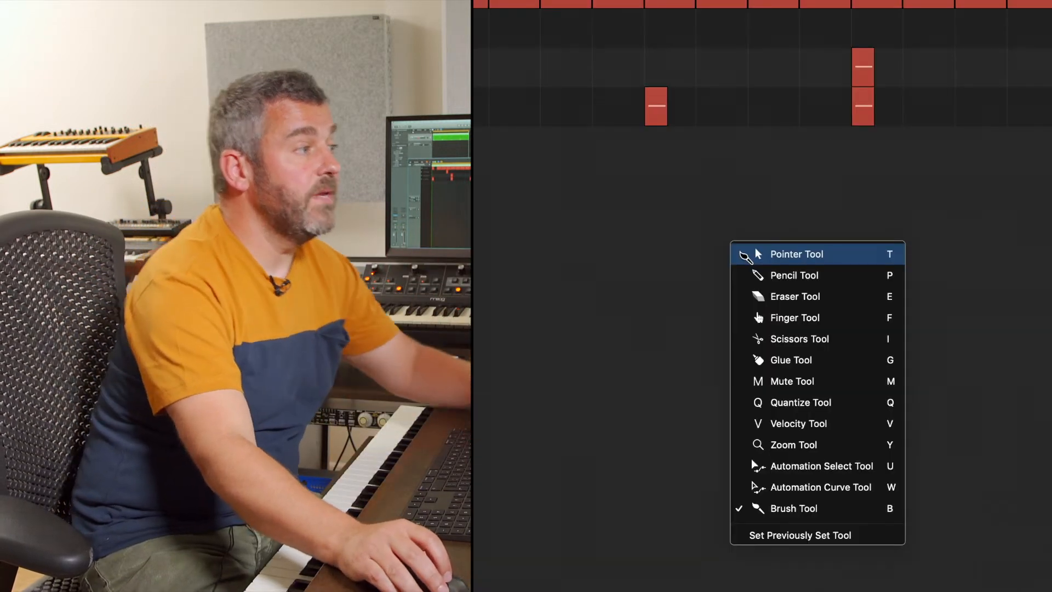
{"action": "mouse_move", "coordinate": [794, 318]}
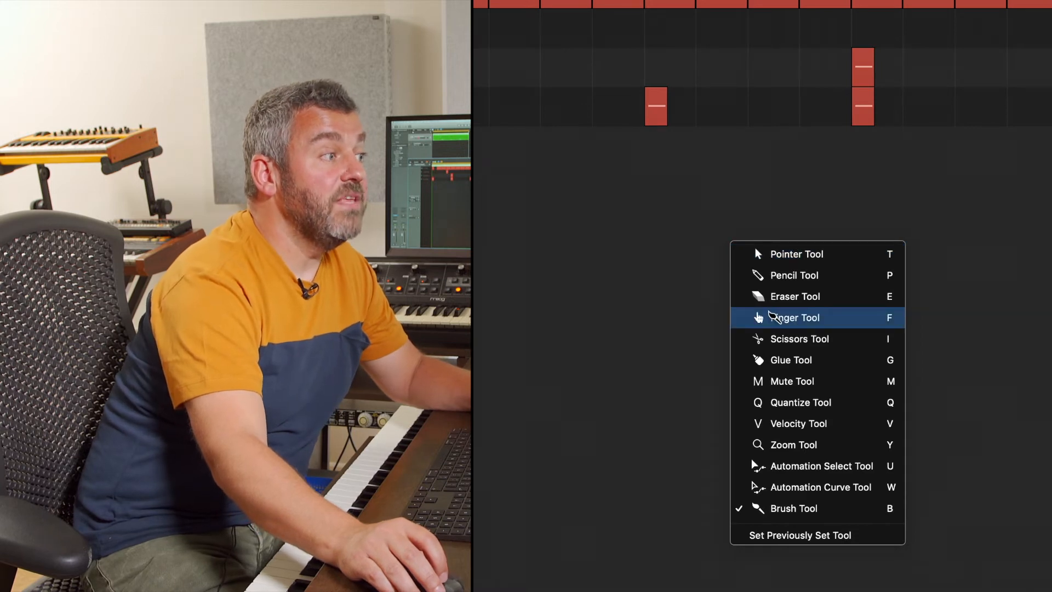
{"action": "mouse_move", "coordinate": [794, 296]}
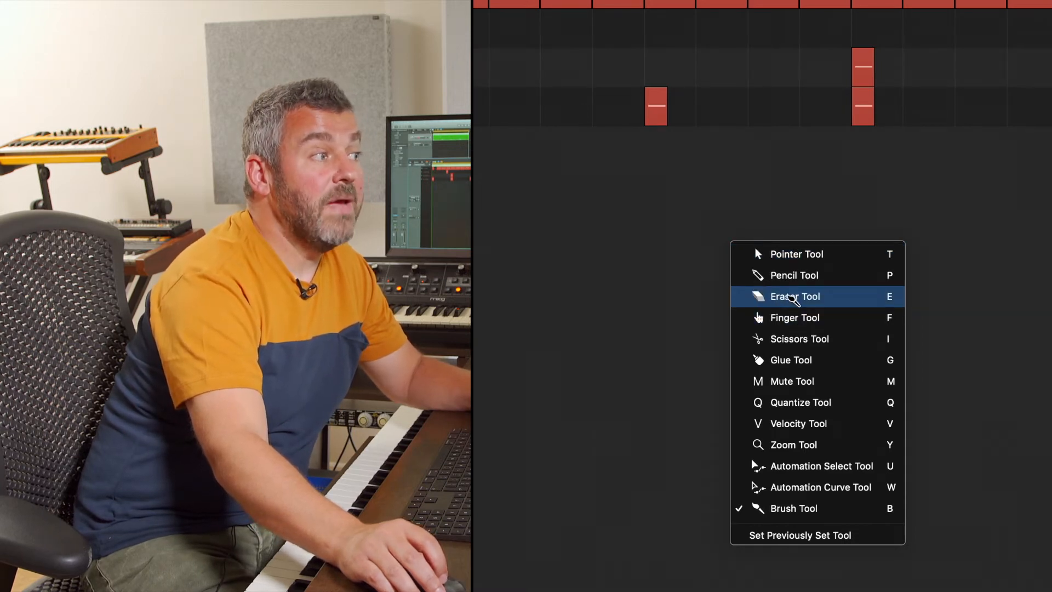
Step: Erase a few hi-hat hits with the Eraser Tool to leave gaps in the sixteenth run
{"action": "left_click", "coordinate": [795, 296]}
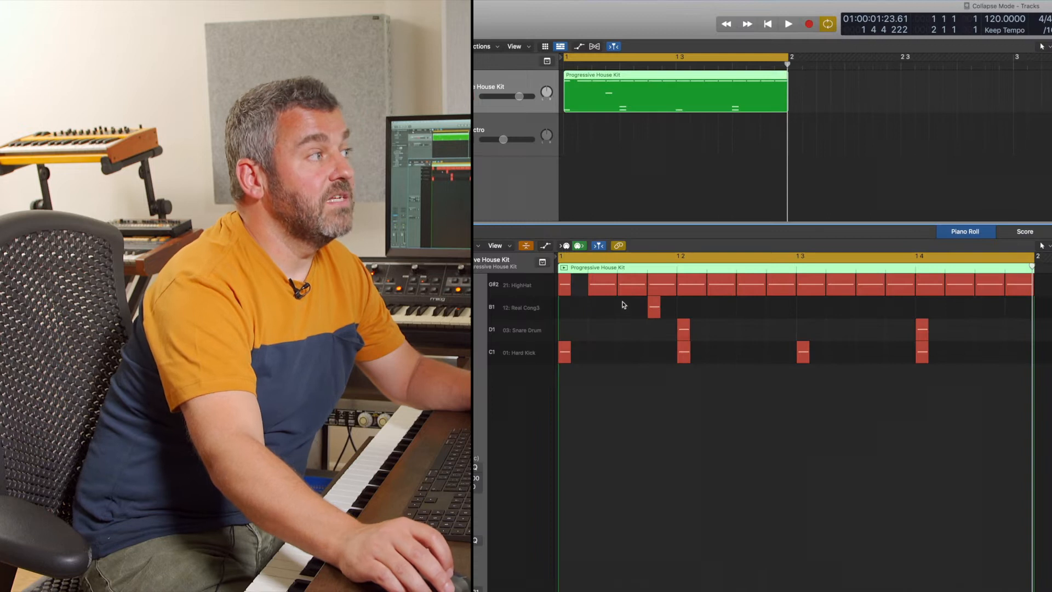
{"action": "mouse_move", "coordinate": [631, 288]}
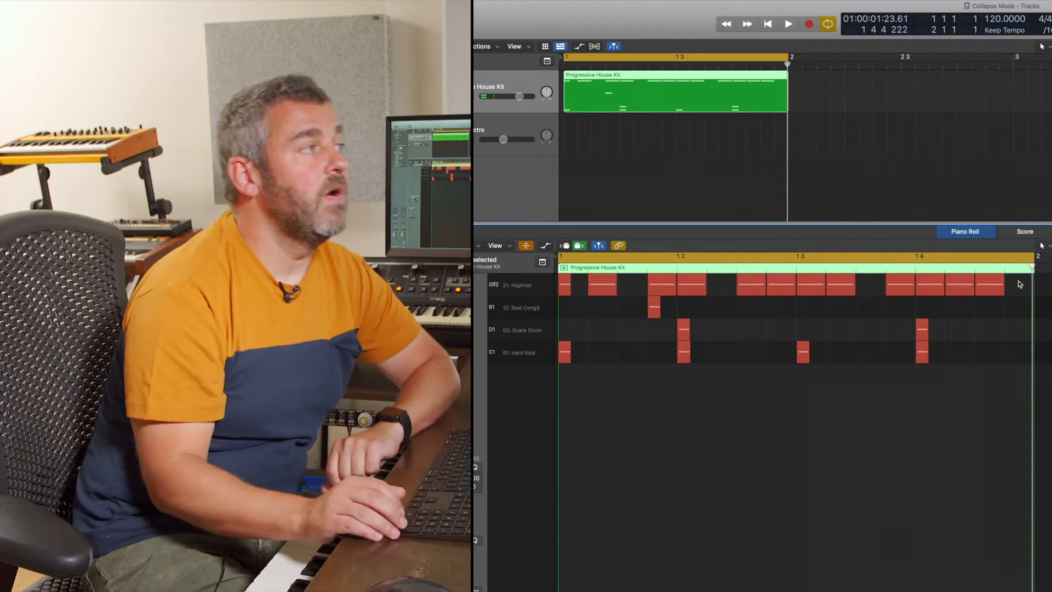
{"action": "left_click", "coordinate": [788, 25]}
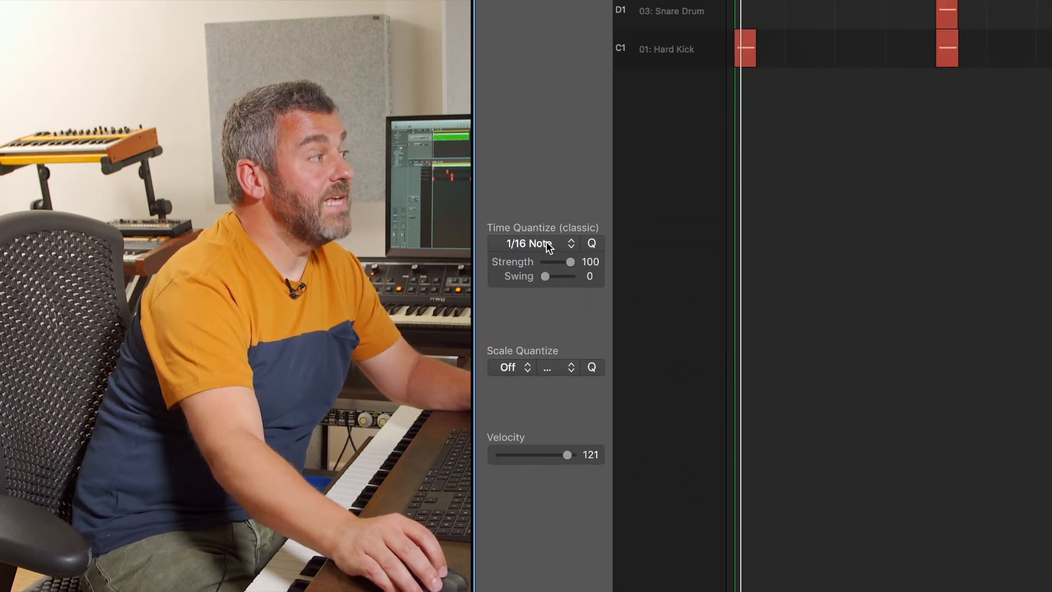
Step: Set Time Quantize to 1/8 Note, repaint the hi-hats as eighths and audition the beat
{"action": "left_click", "coordinate": [530, 243]}
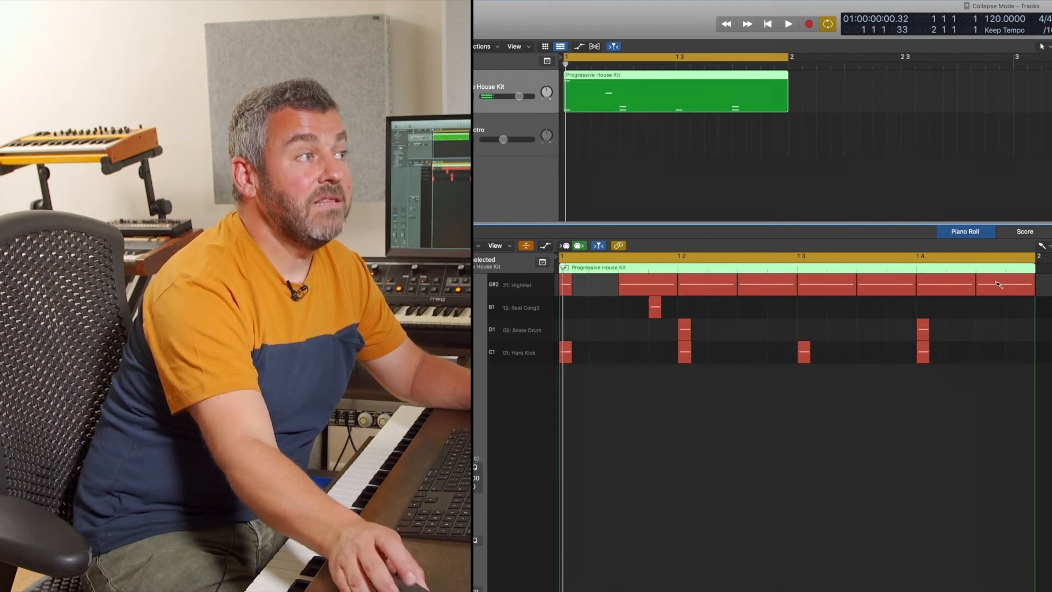
{"action": "left_click", "coordinate": [788, 23]}
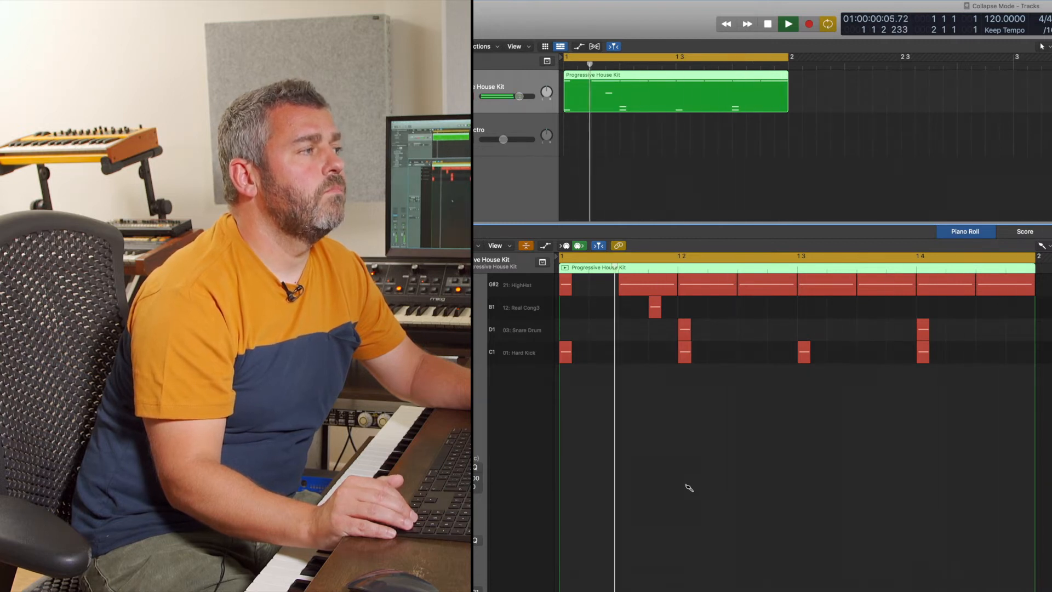
{"action": "left_click", "coordinate": [788, 23]}
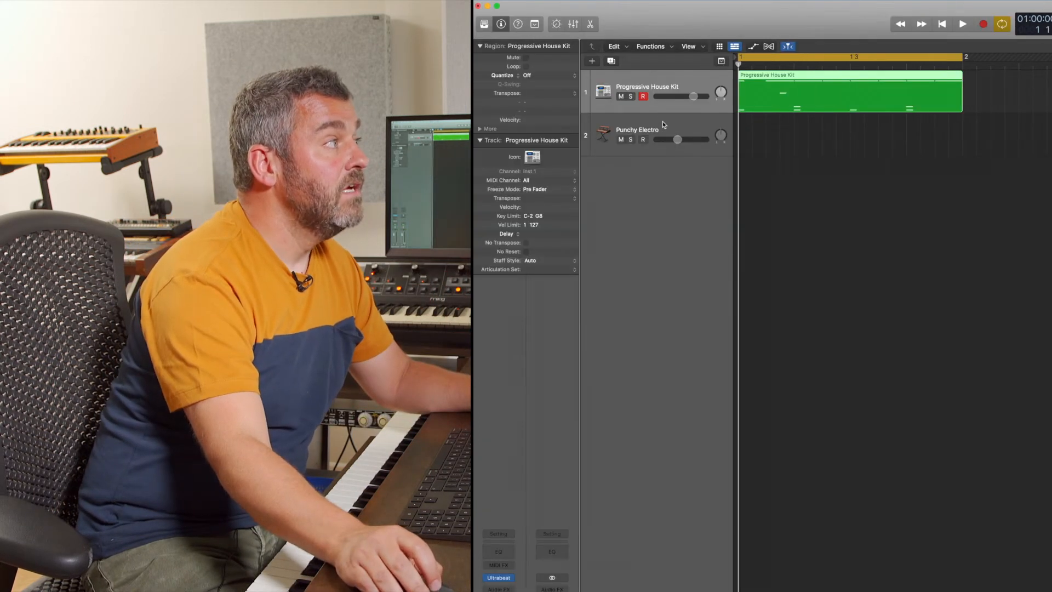
Step: Draw a one-bar region on the Punchy Electro track with the Pencil and open it in the Piano Roll
{"action": "left_click", "coordinate": [642, 139]}
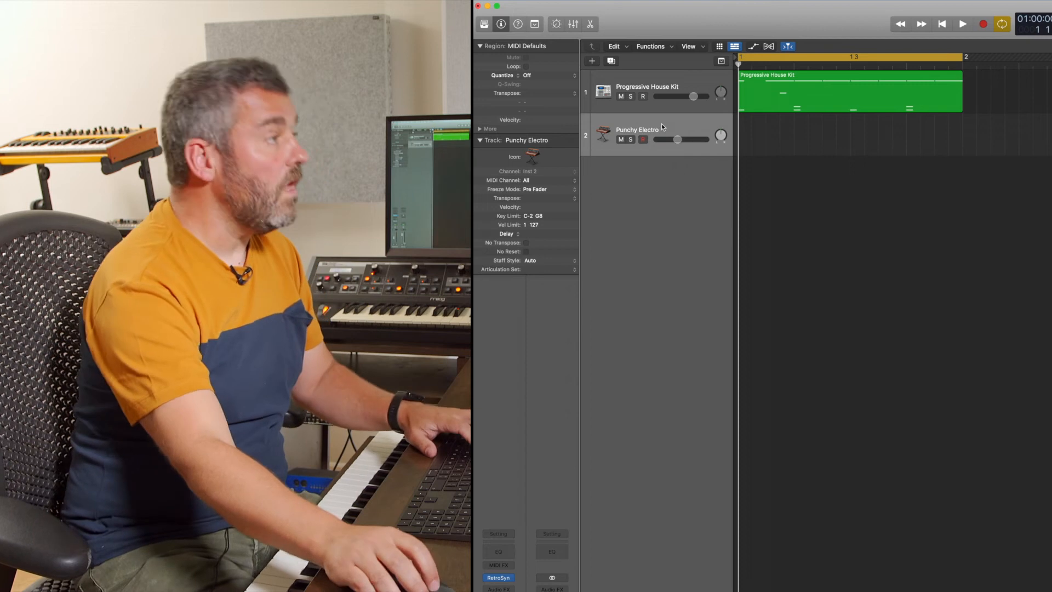
{"action": "left_click", "coordinate": [789, 46]}
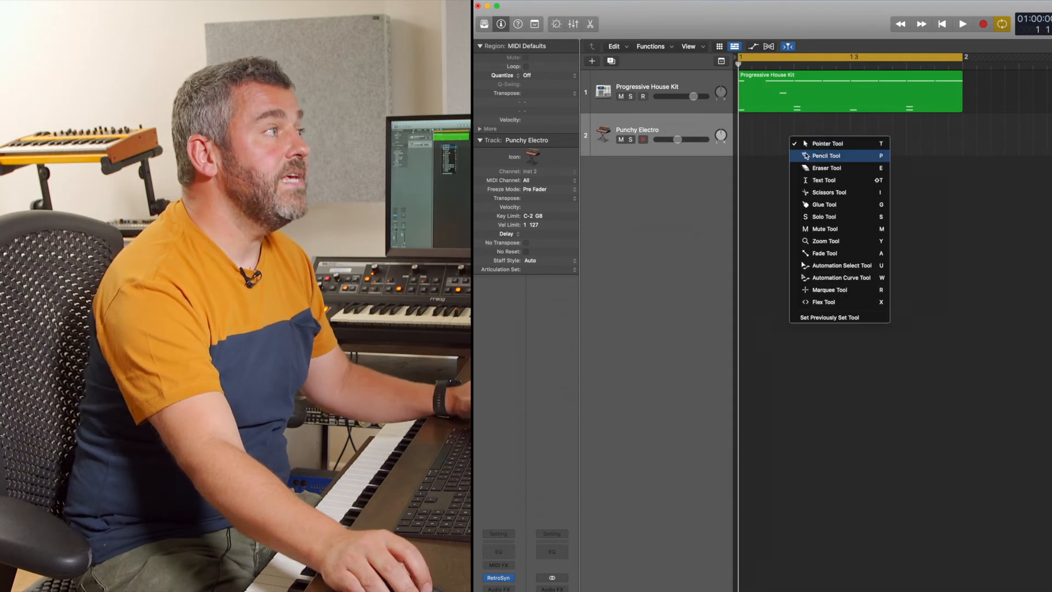
{"action": "left_click", "coordinate": [827, 155]}
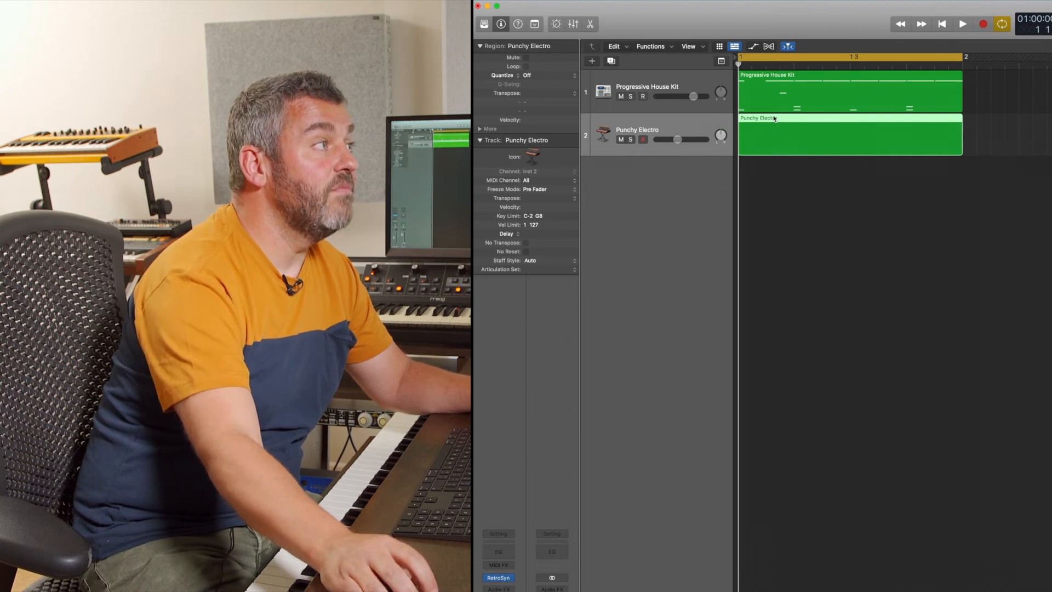
{"action": "double_click", "coordinate": [848, 133]}
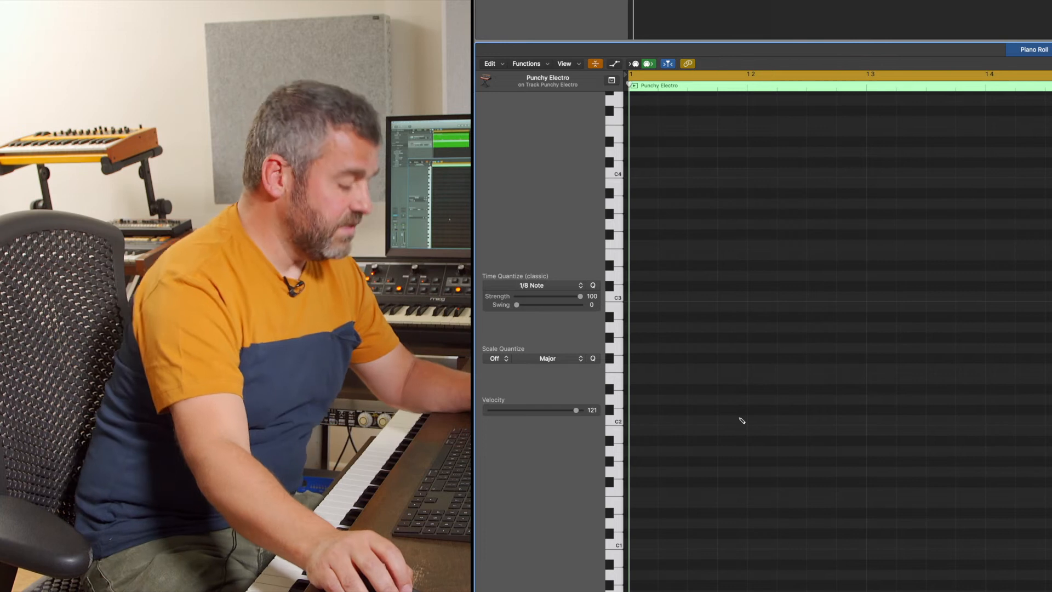
{"action": "mouse_move", "coordinate": [686, 429]}
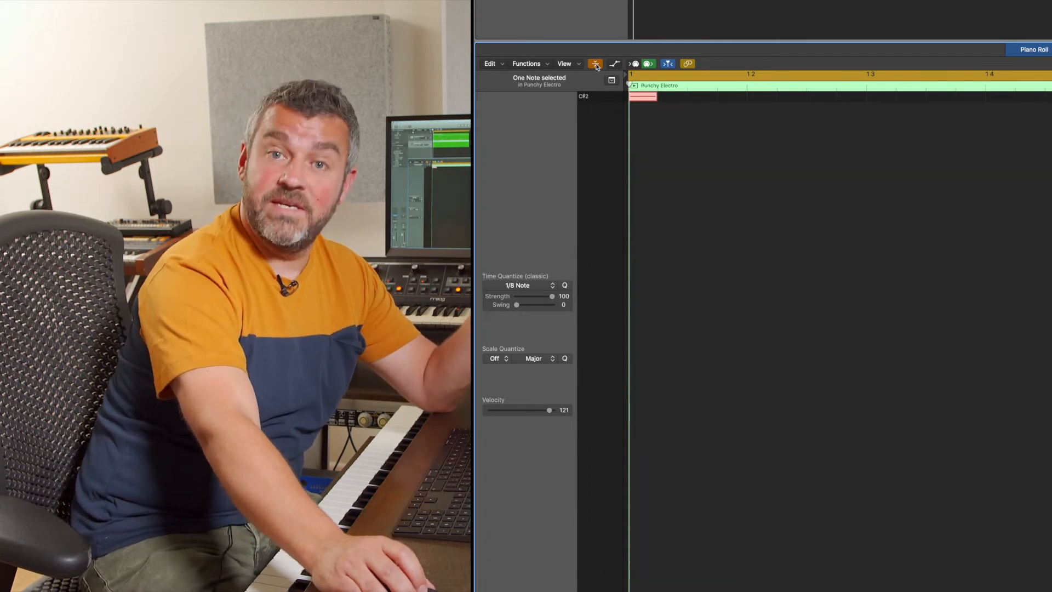
{"action": "mouse_move", "coordinate": [594, 64]}
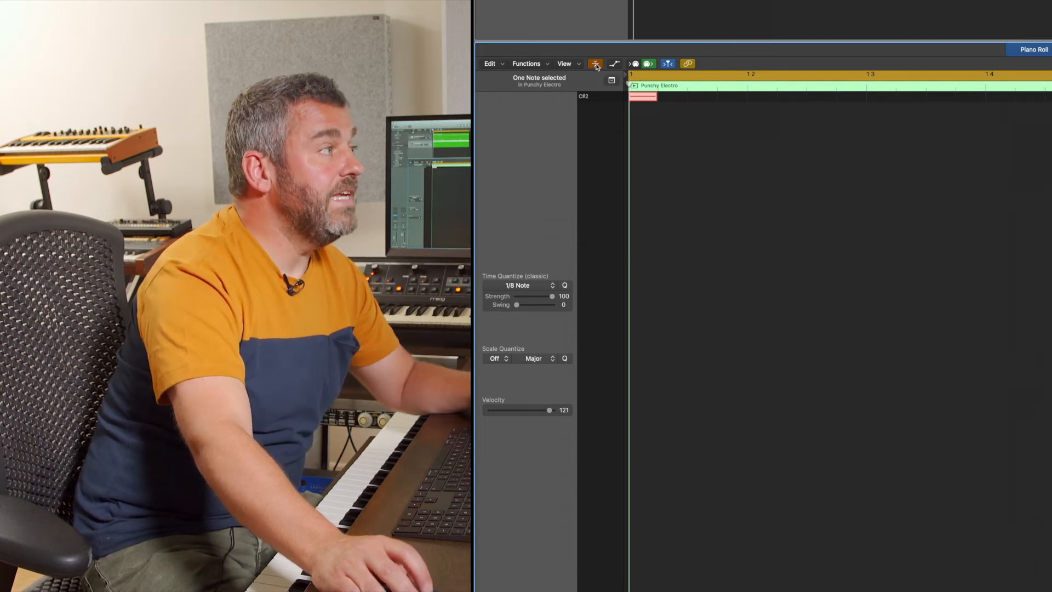
Step: Add three bass notes around C3–B2 at the region start and collapse to the used pitches
{"action": "left_click", "coordinate": [594, 63]}
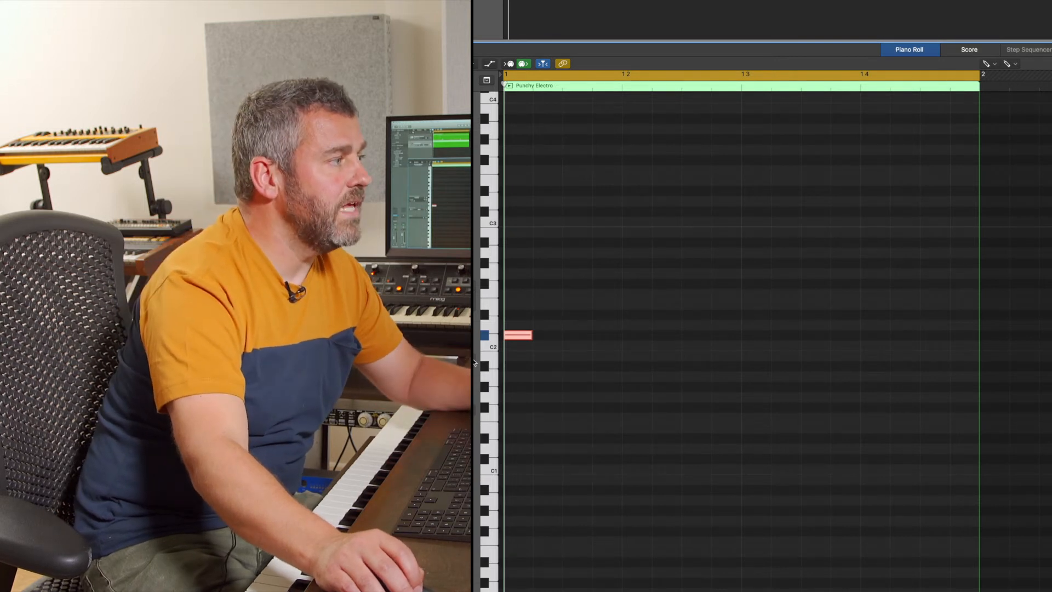
{"action": "left_click", "coordinate": [549, 305]}
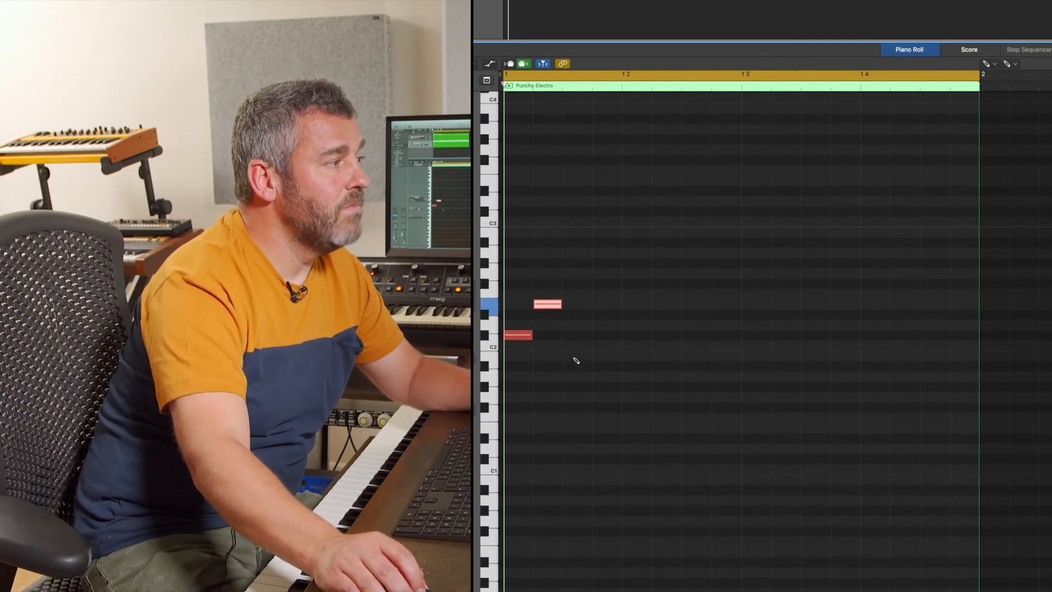
{"action": "left_click", "coordinate": [577, 356]}
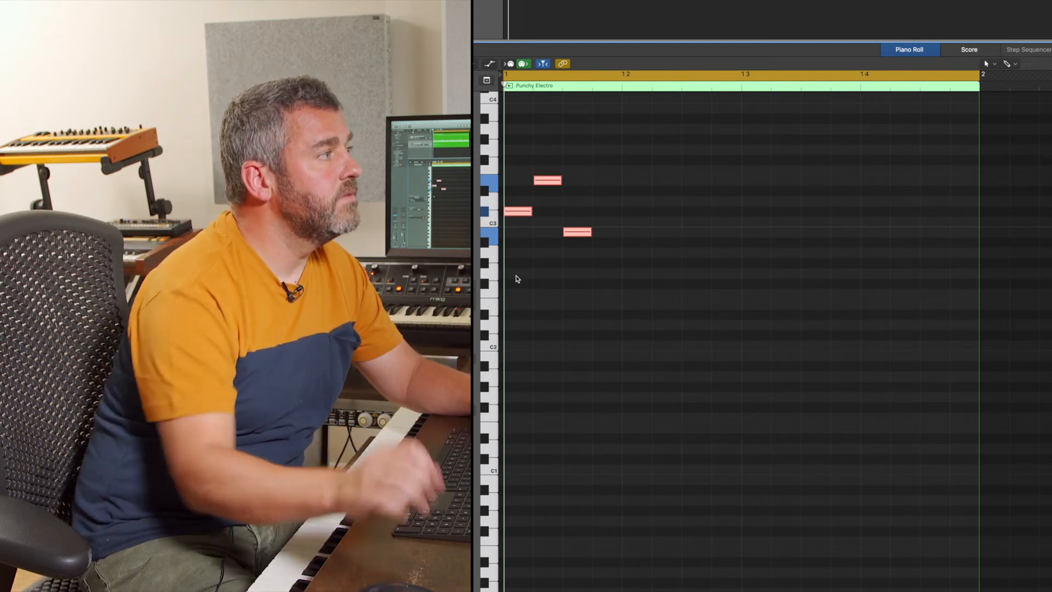
{"action": "scroll", "scroll_direction": "down", "scroll_amount": 3}
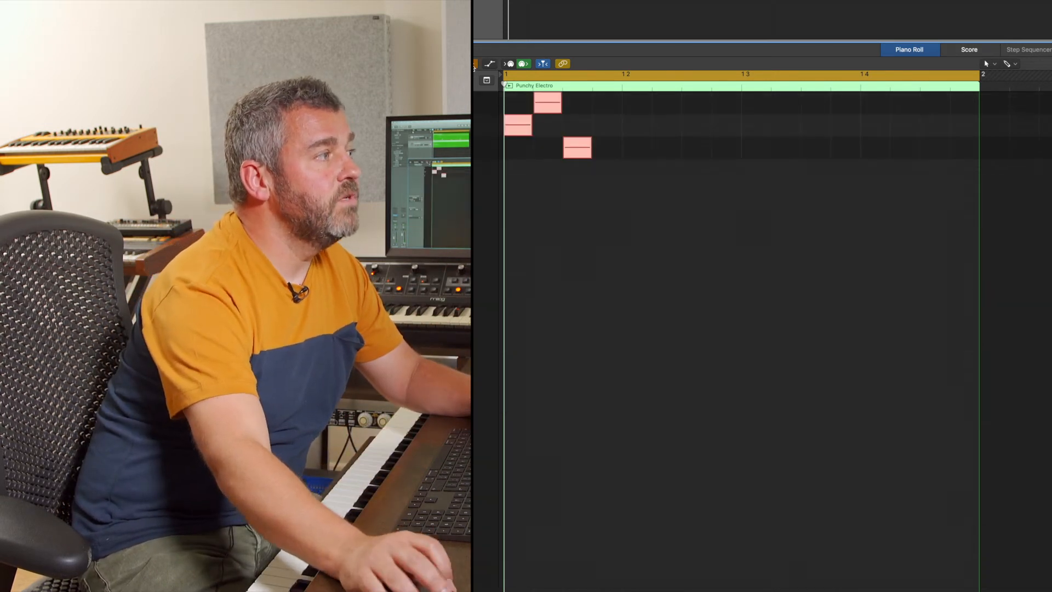
{"action": "mouse_move", "coordinate": [575, 148]}
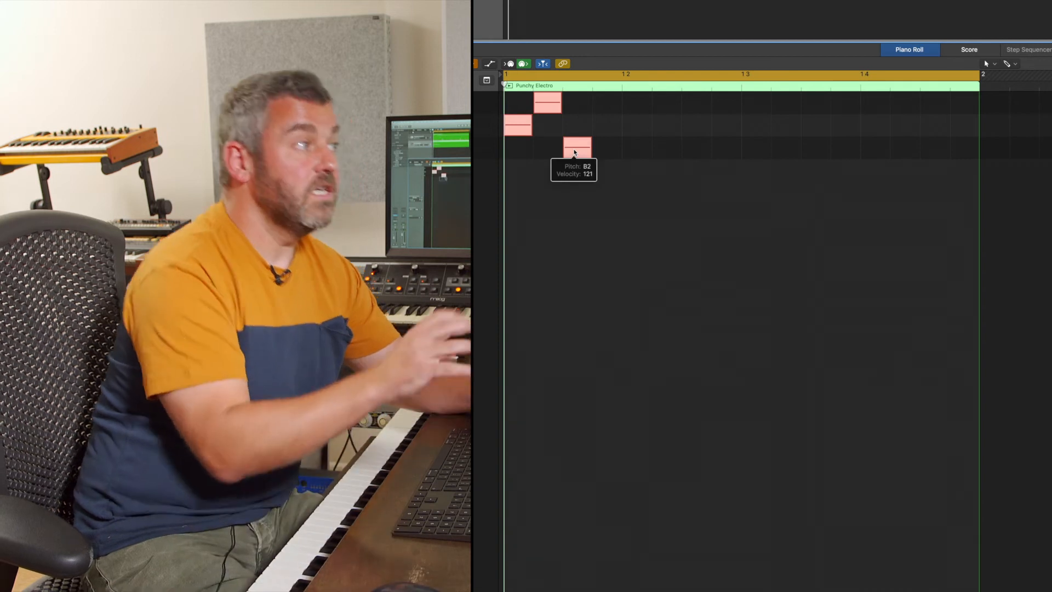